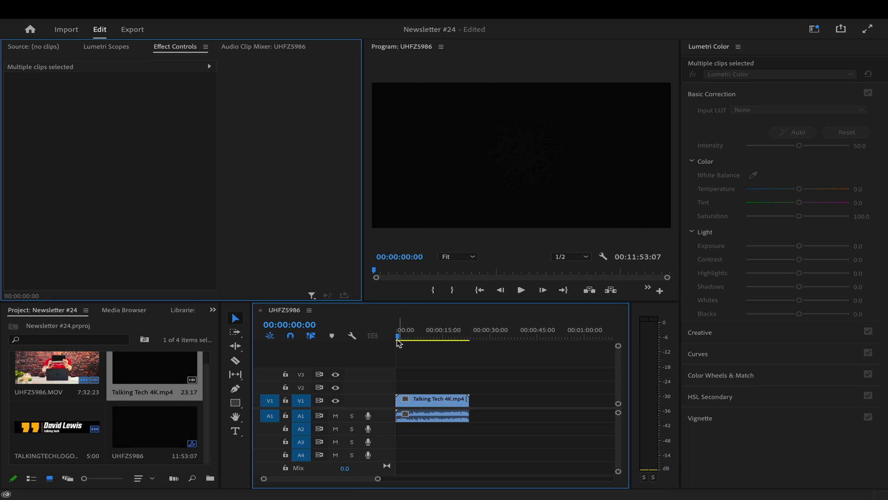
Step: Start playback of the Newsletter #24 sequence with the Talking Tech 4K clip from the beginning
click(519, 290)
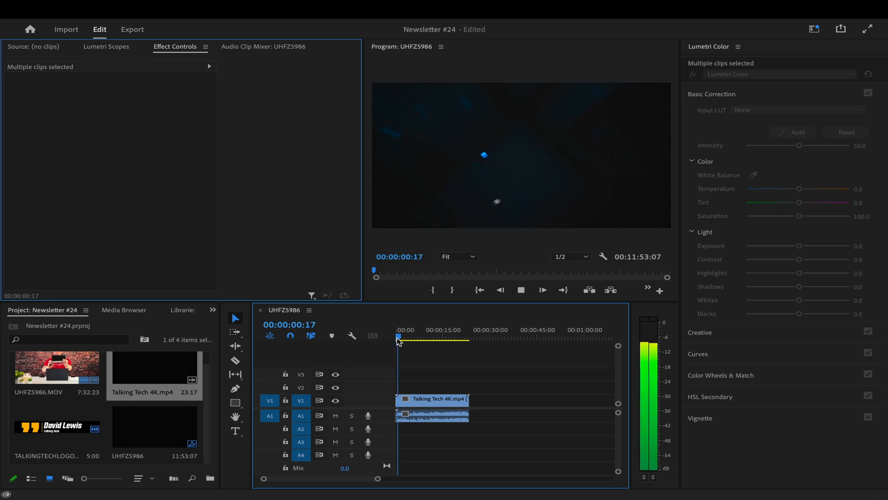